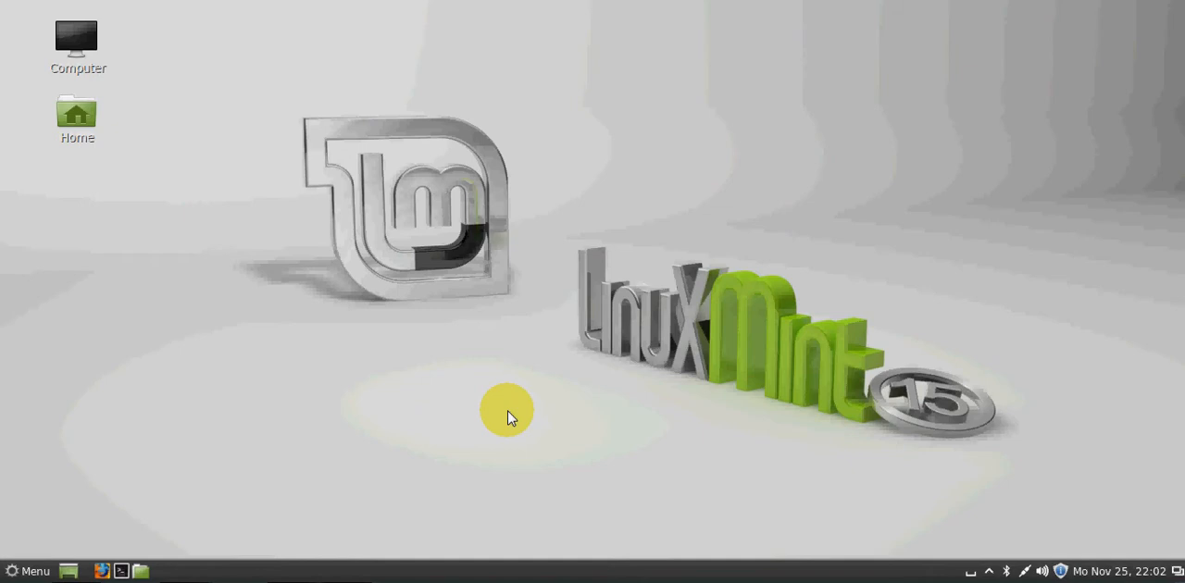
{"action": "mouse_move", "coordinate": [380, 468]}
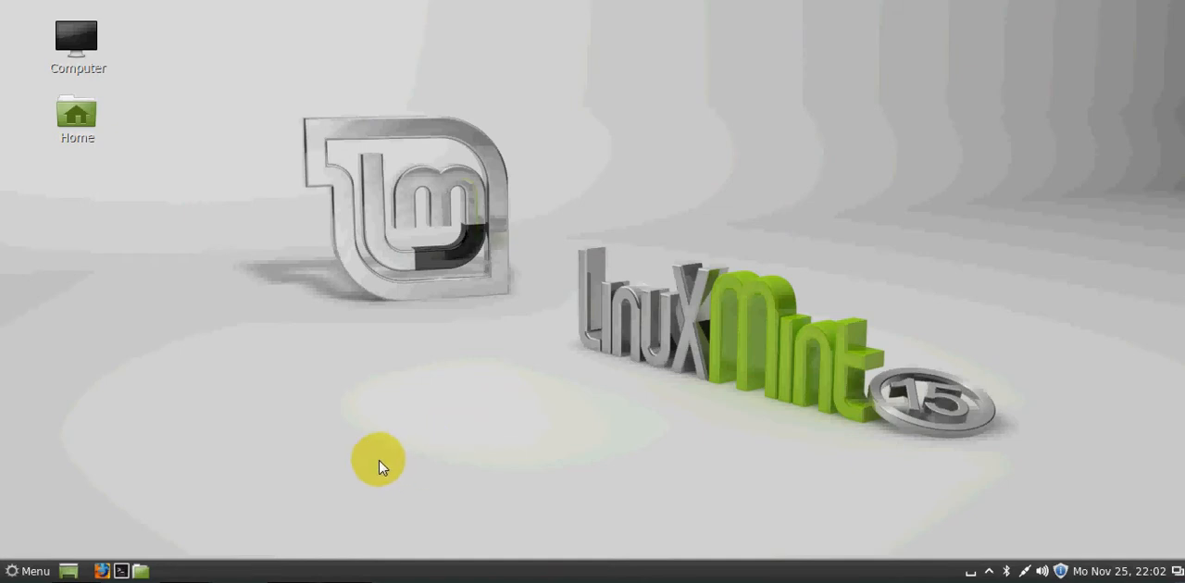
{"action": "mouse_move", "coordinate": [219, 496]}
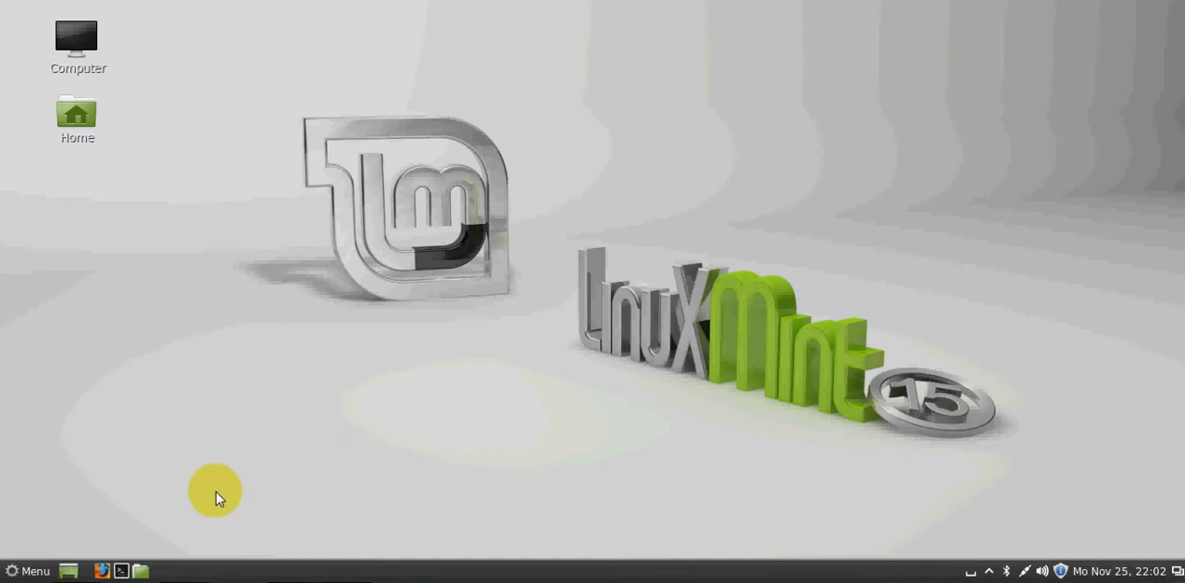
{"action": "mouse_move", "coordinate": [298, 389]}
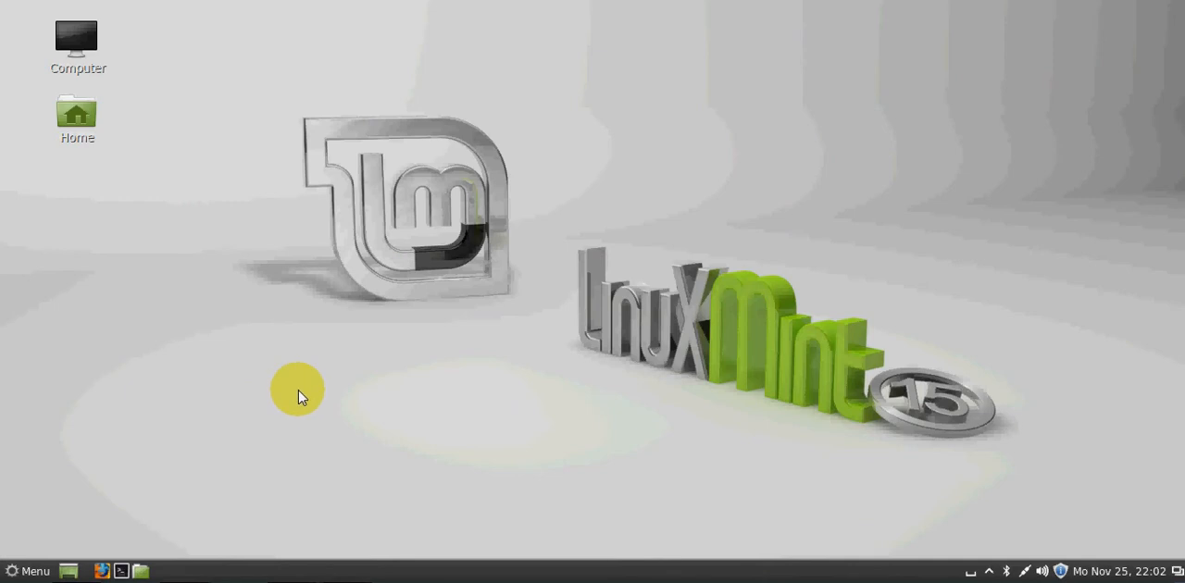
{"action": "mouse_move", "coordinate": [211, 470]}
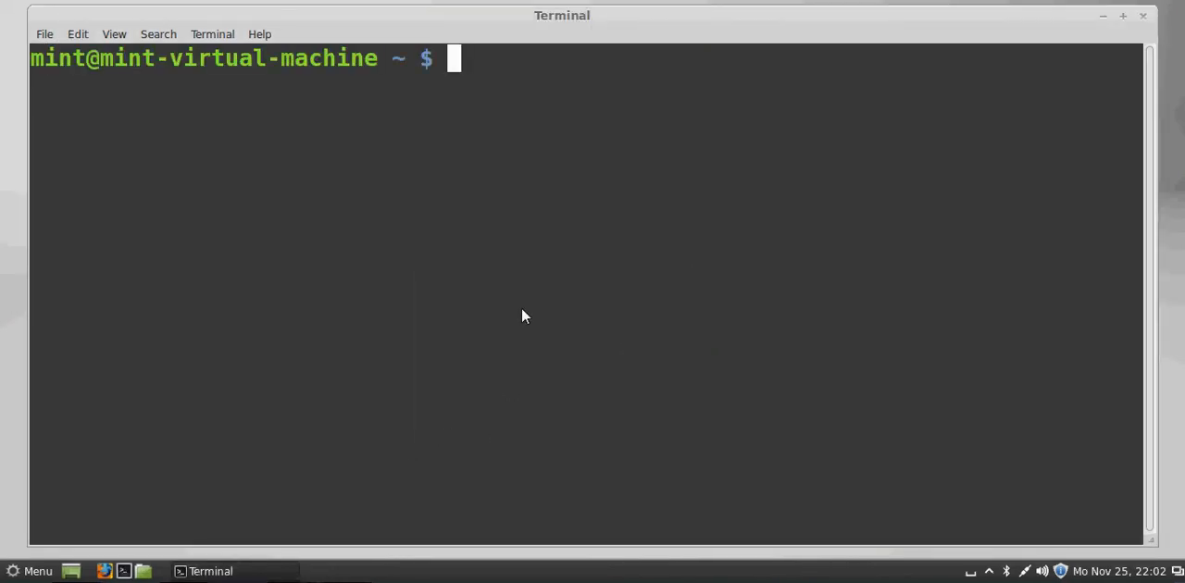
Run 'sudo apt-get install build-essential' in the terminal
{"action": "type", "text": "sudo apt-get install build-essential"}
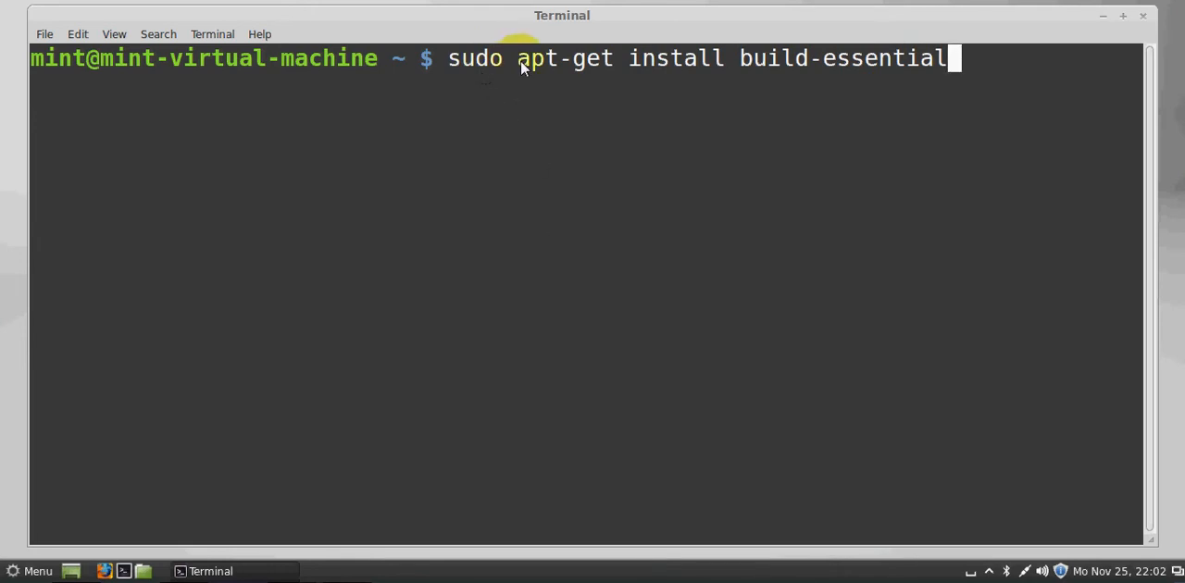
{"action": "mouse_move", "coordinate": [750, 76]}
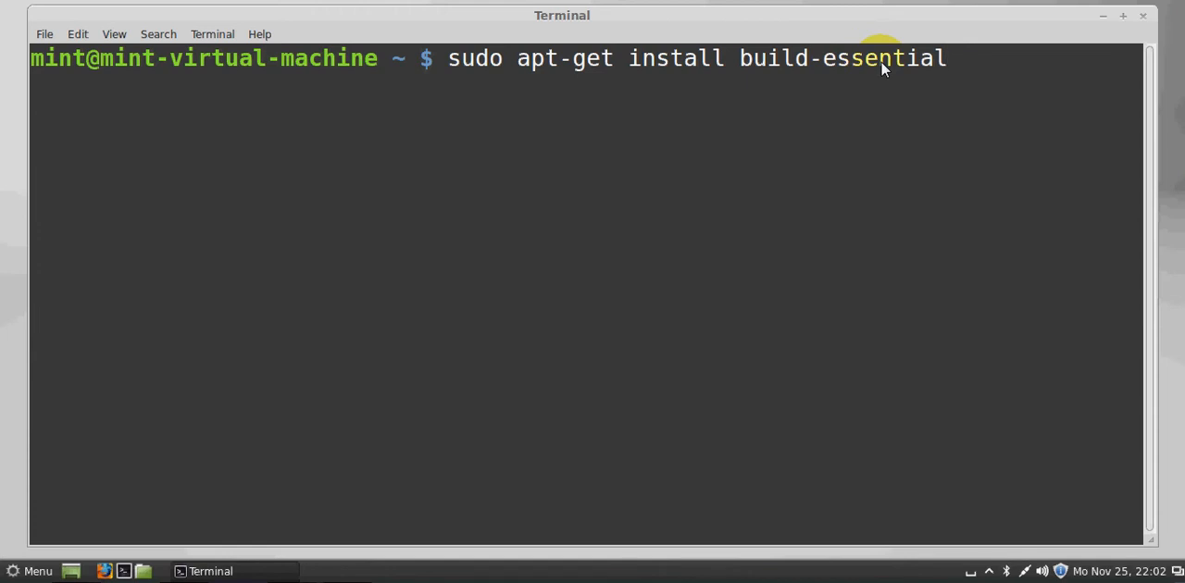
{"action": "key", "text": "Return"}
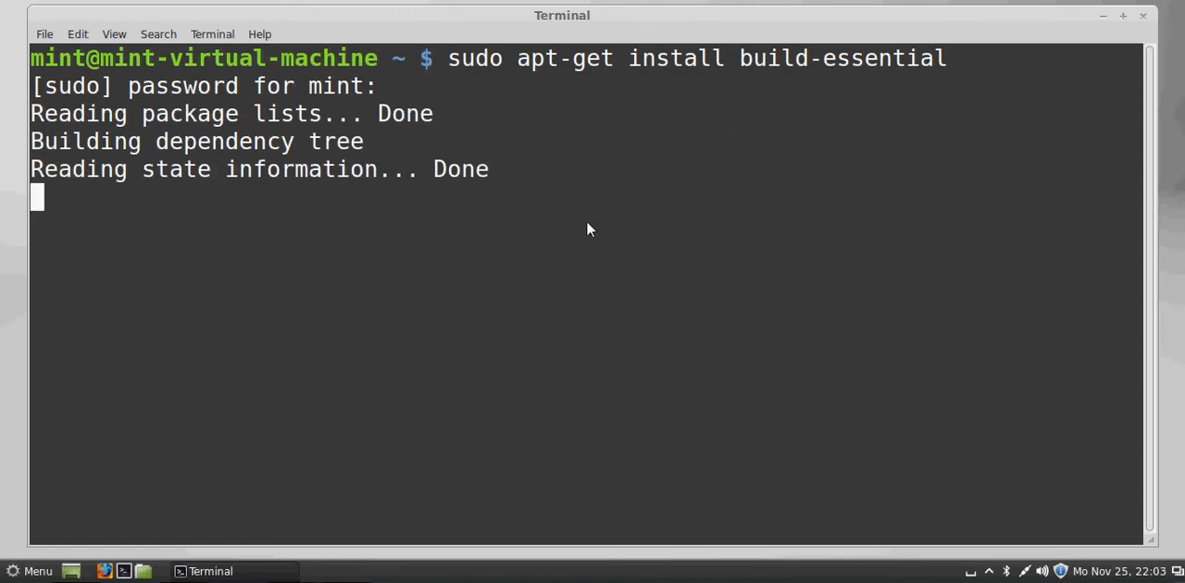
Answer y to the continue prompt so g++, dpkg-dev and related packages install
{"action": "key", "text": "Return"}
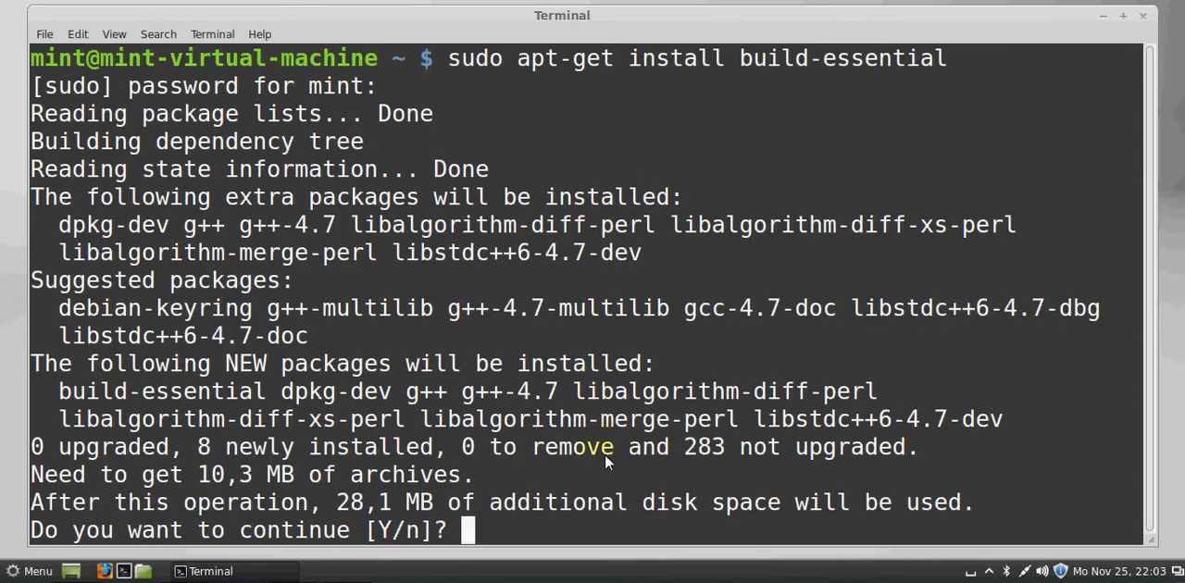
{"action": "mouse_move", "coordinate": [599, 475]}
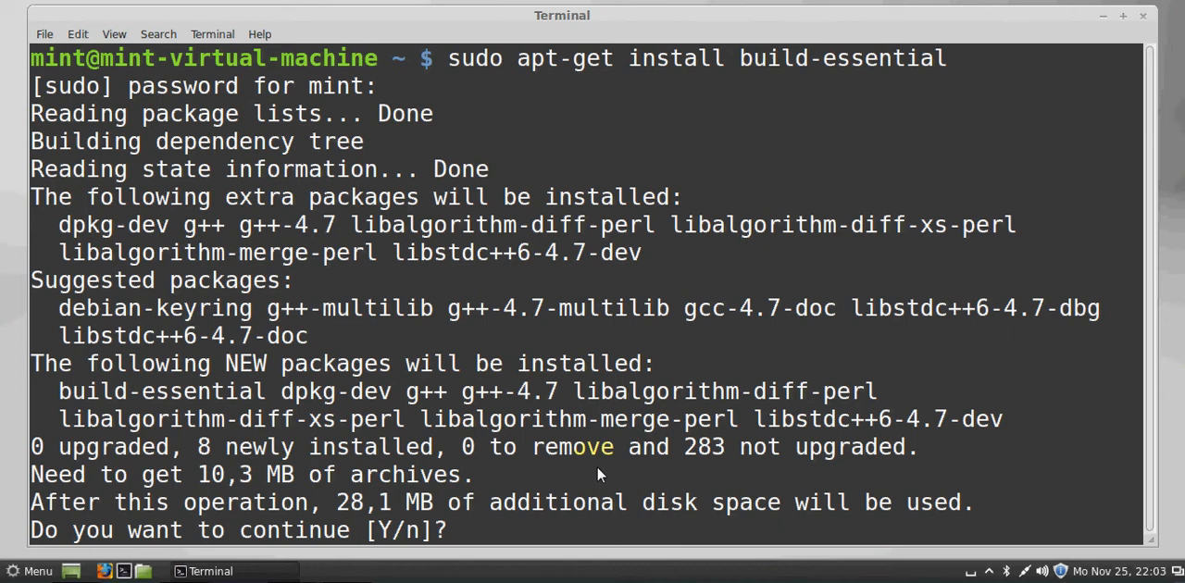
{"action": "type", "text": "y"}
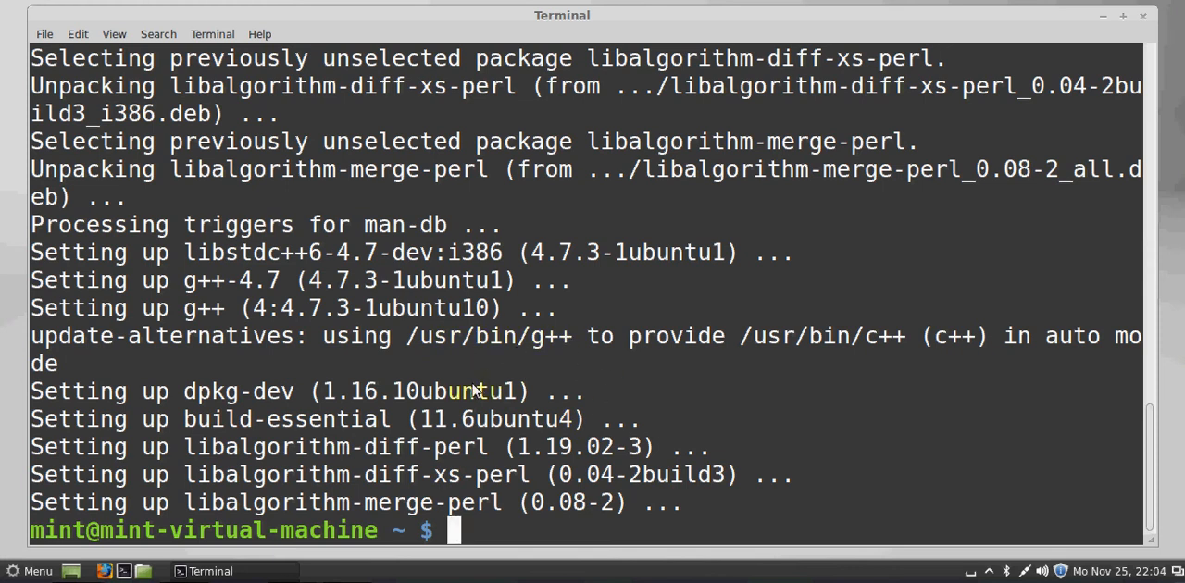
{"action": "mouse_move", "coordinate": [546, 389]}
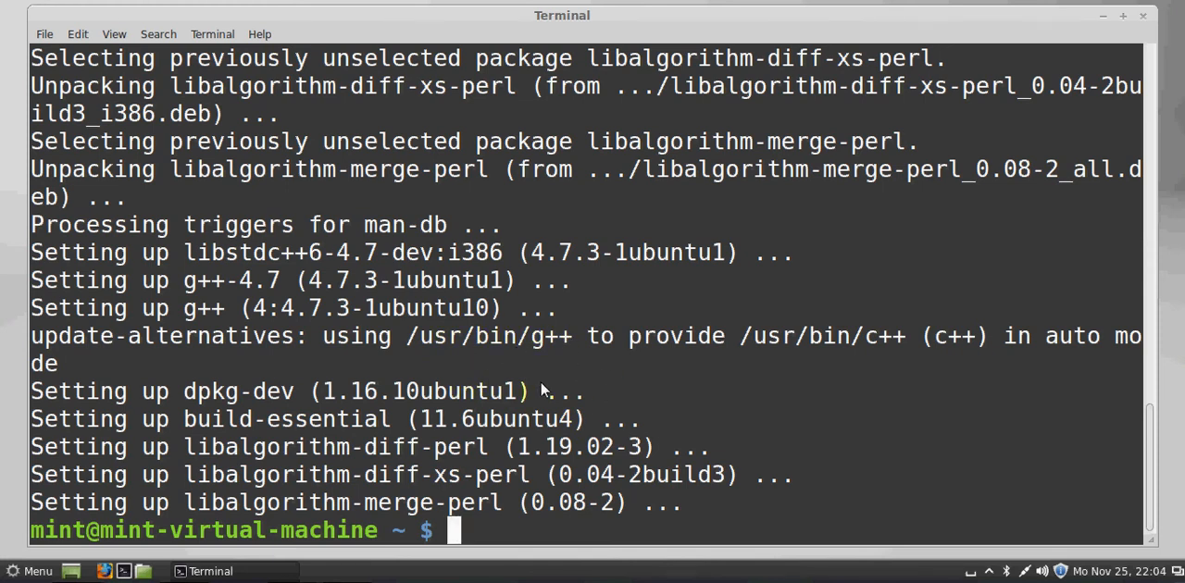